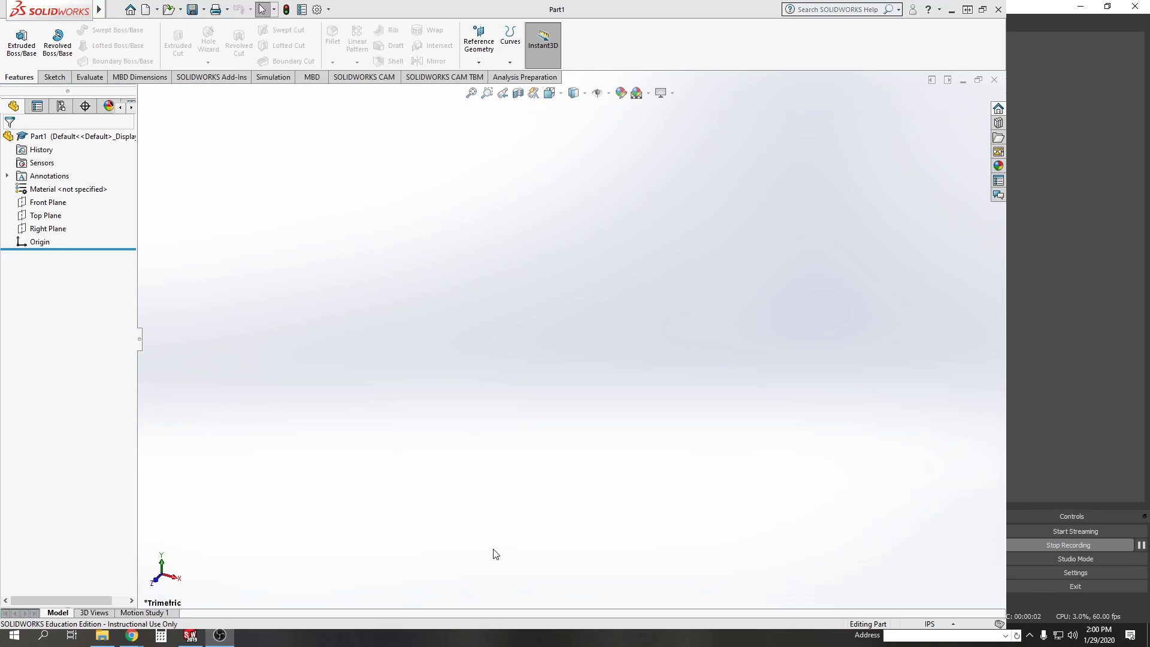
pyautogui.moveTo(413, 524)
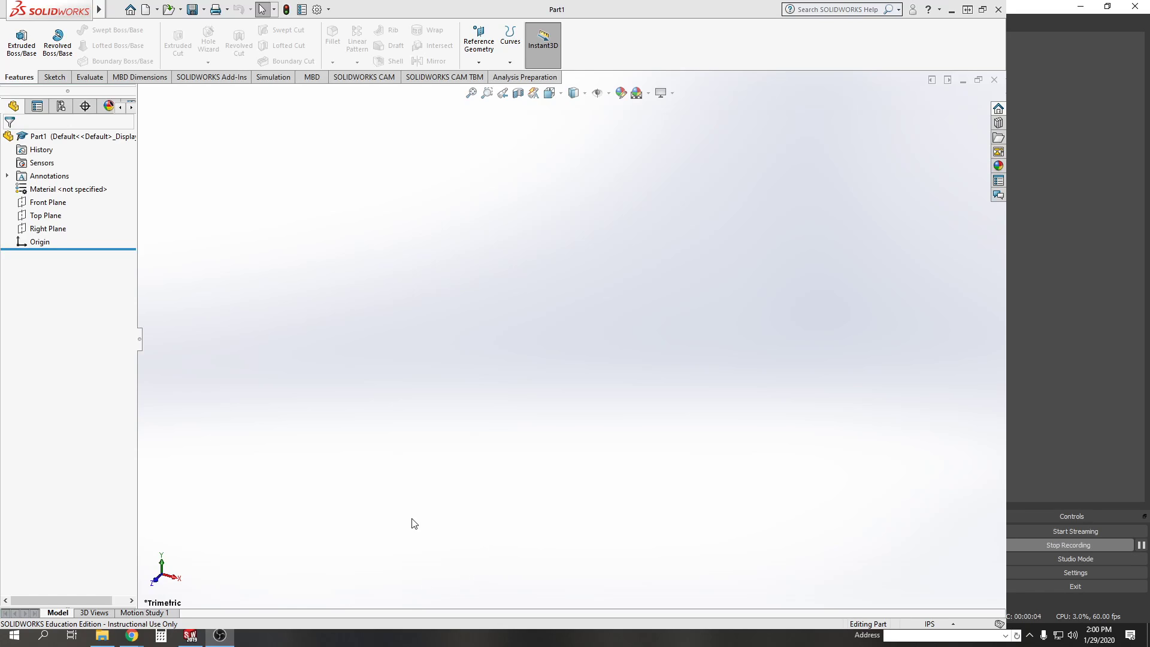
pyautogui.moveTo(408, 522)
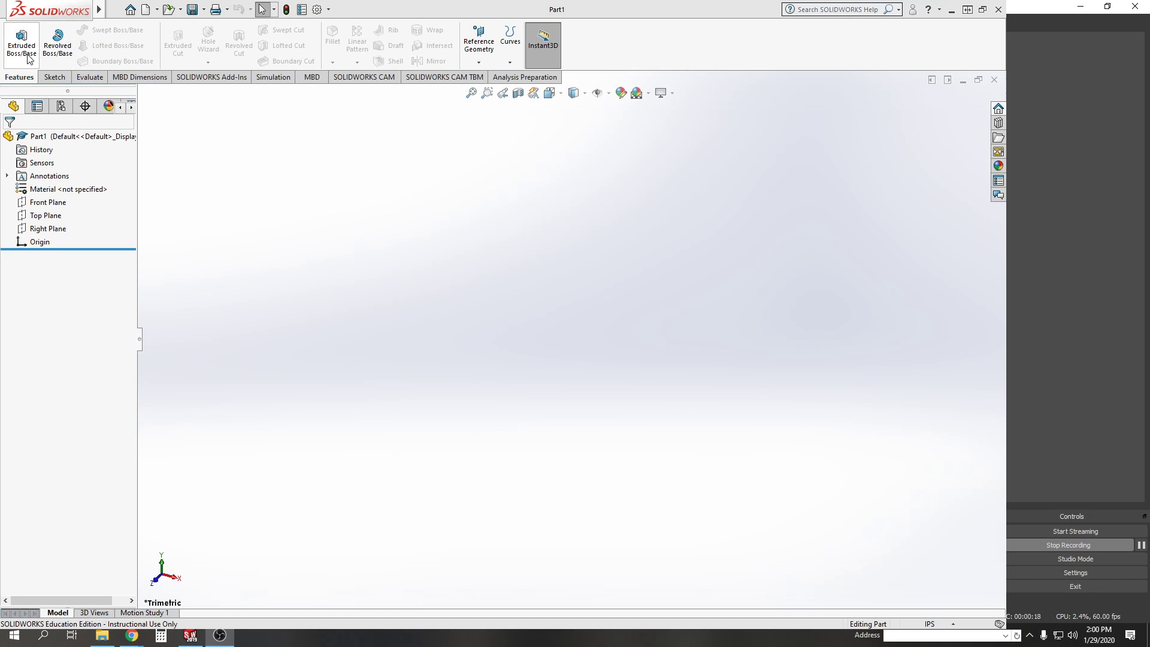
# Start an Extruded Boss/Base on the Top Plane and draw two concentric circles at the origin, 7.00 and 5.50 in
pyautogui.click(21, 42)
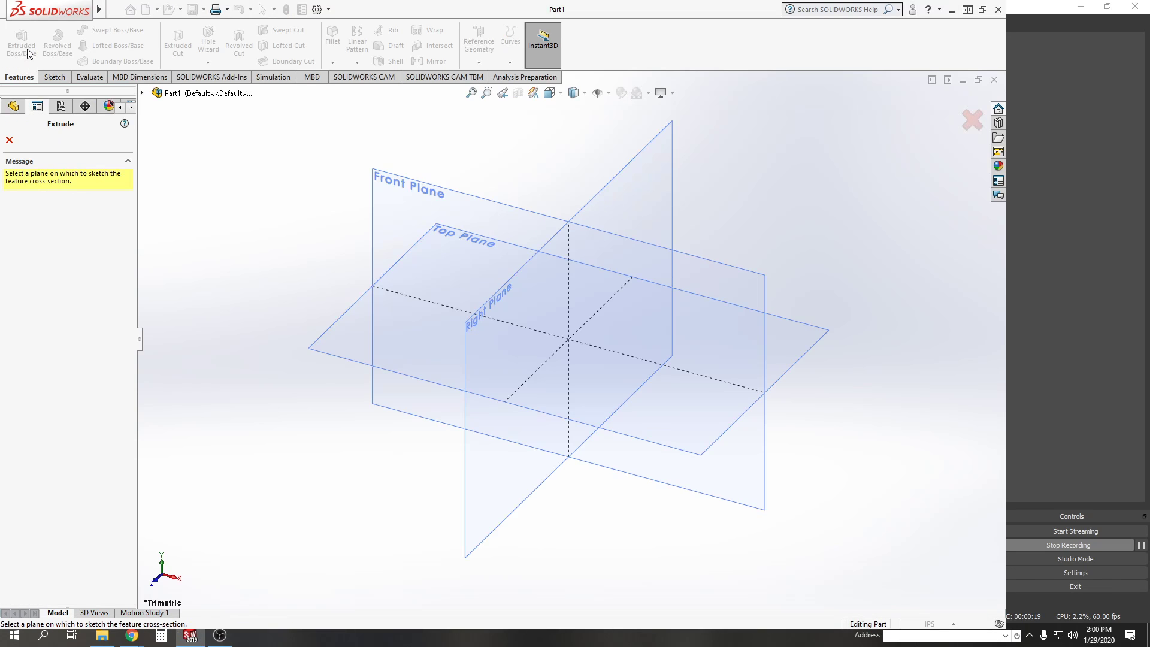
pyautogui.moveTo(347, 357)
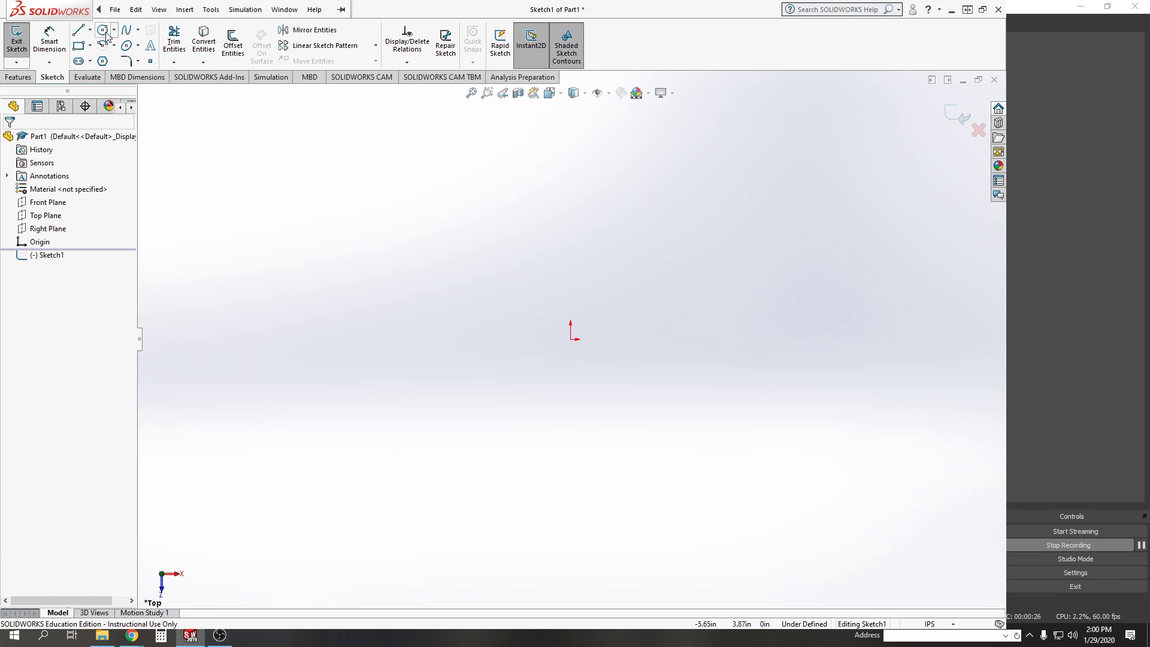
pyautogui.click(103, 29)
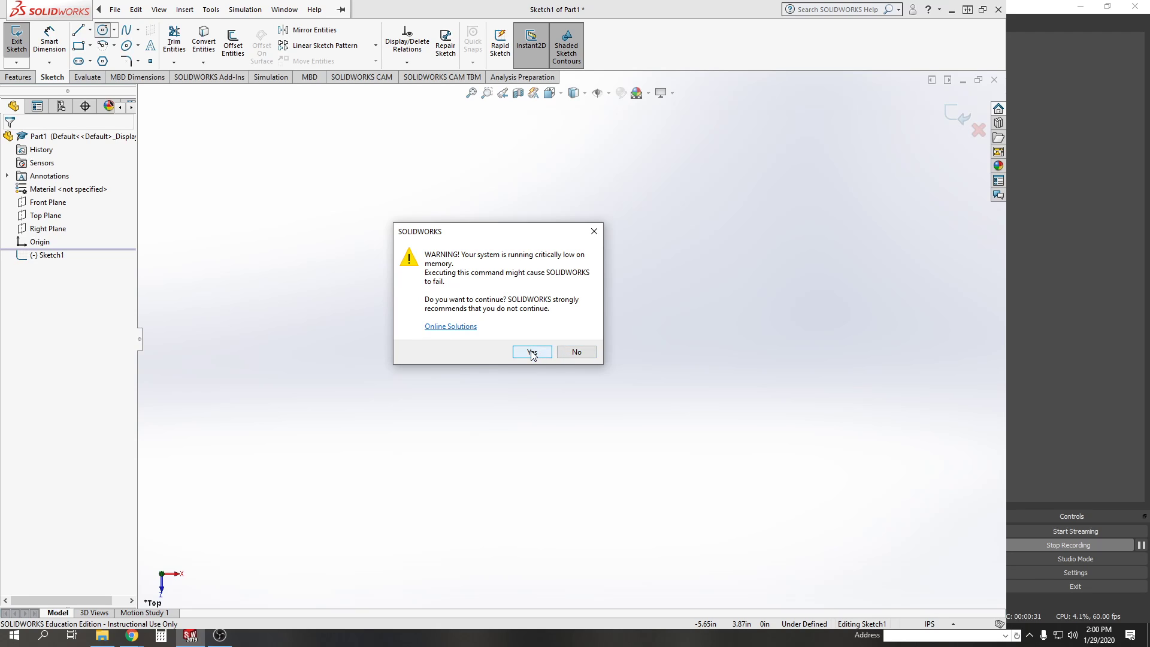
pyautogui.click(531, 353)
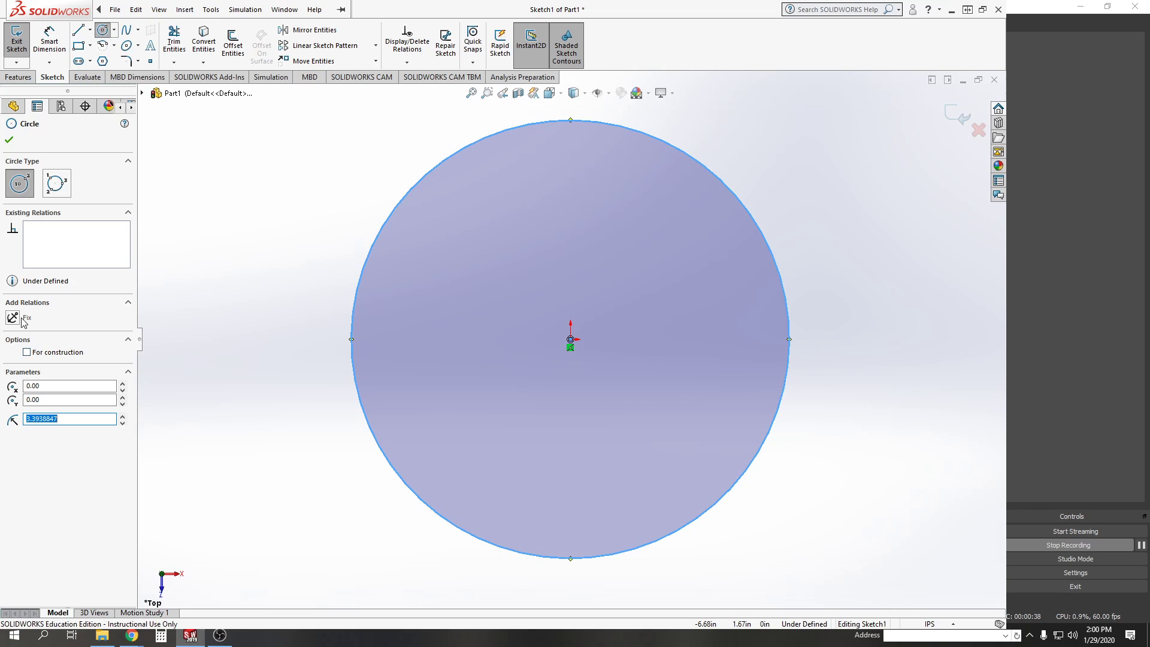
pyautogui.click(28, 352)
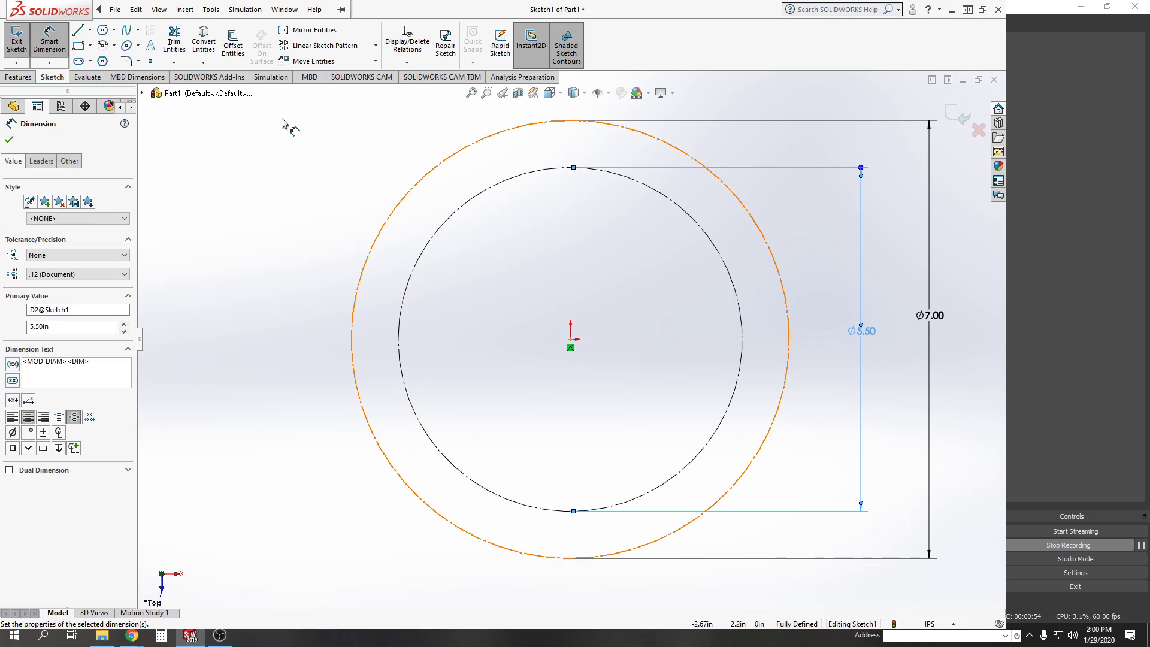
# Draw a vertical construction line from the origin to the outer circle and two slanted lines down to the inner circle
pyautogui.click(77, 29)
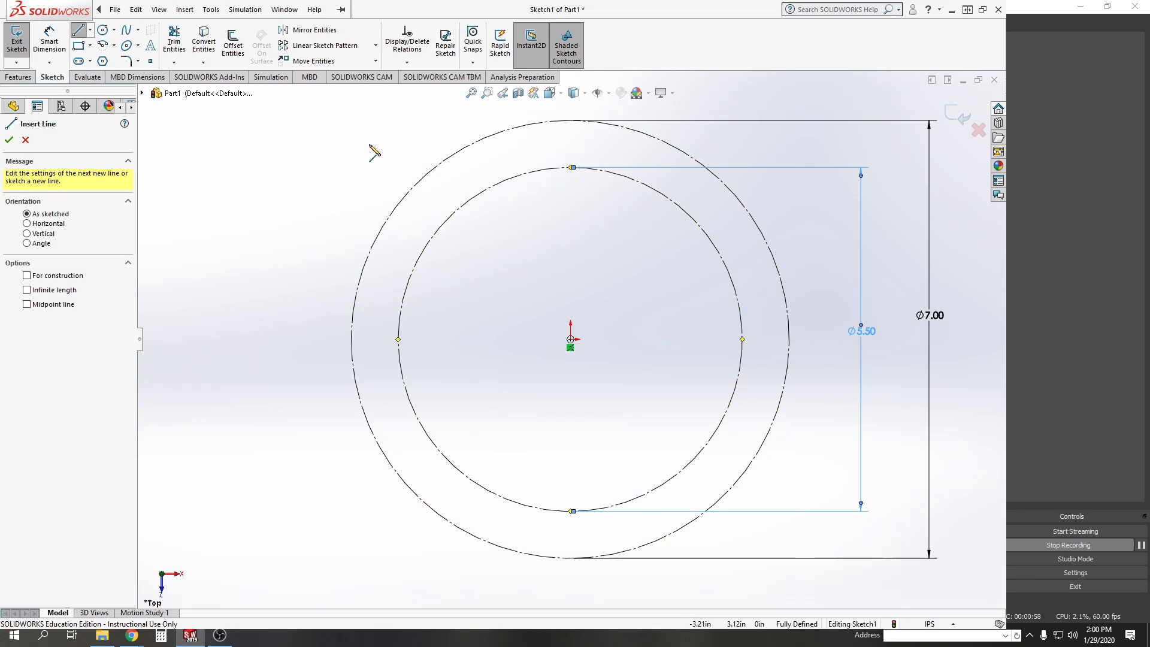
pyautogui.click(26, 276)
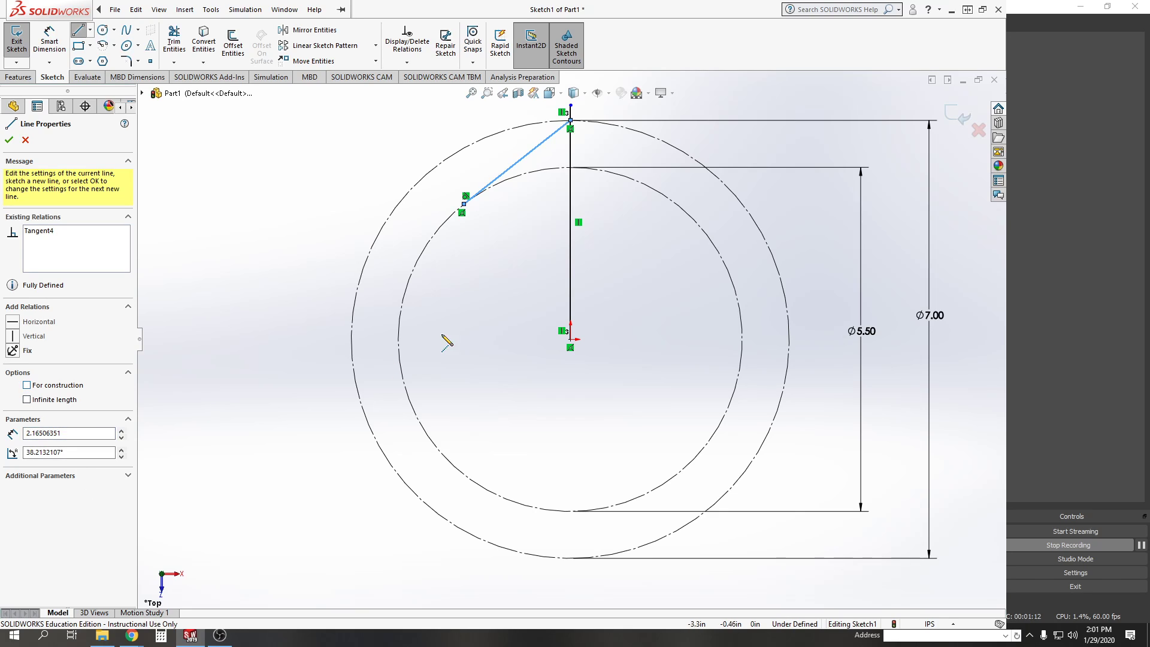
pyautogui.click(27, 384)
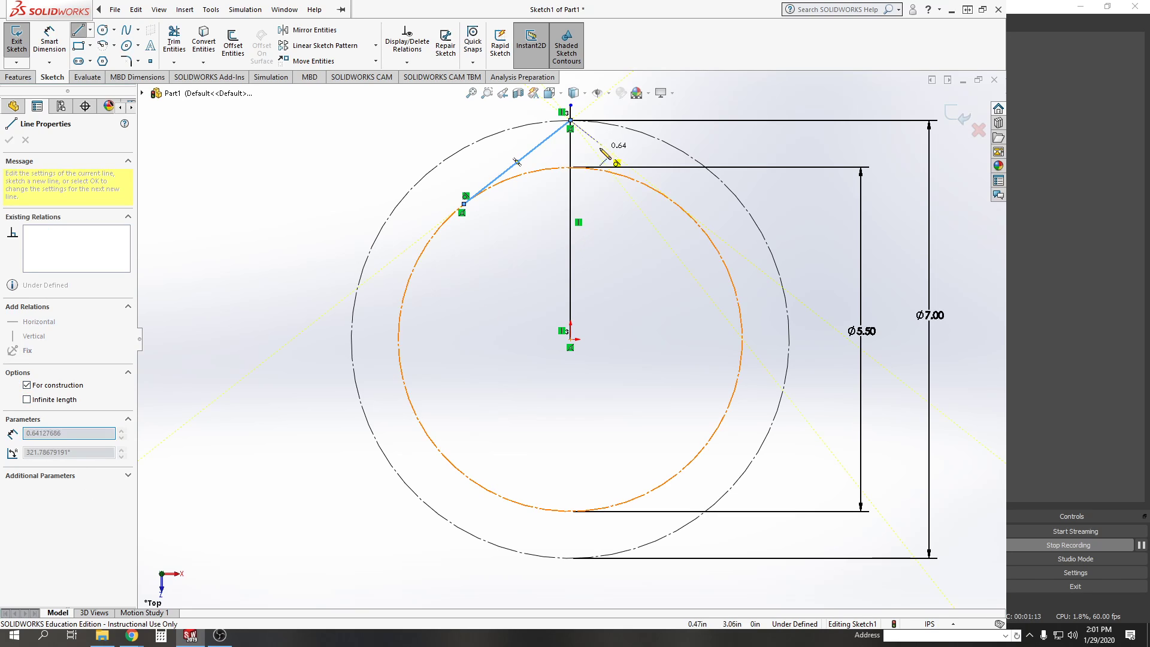
pyautogui.click(27, 385)
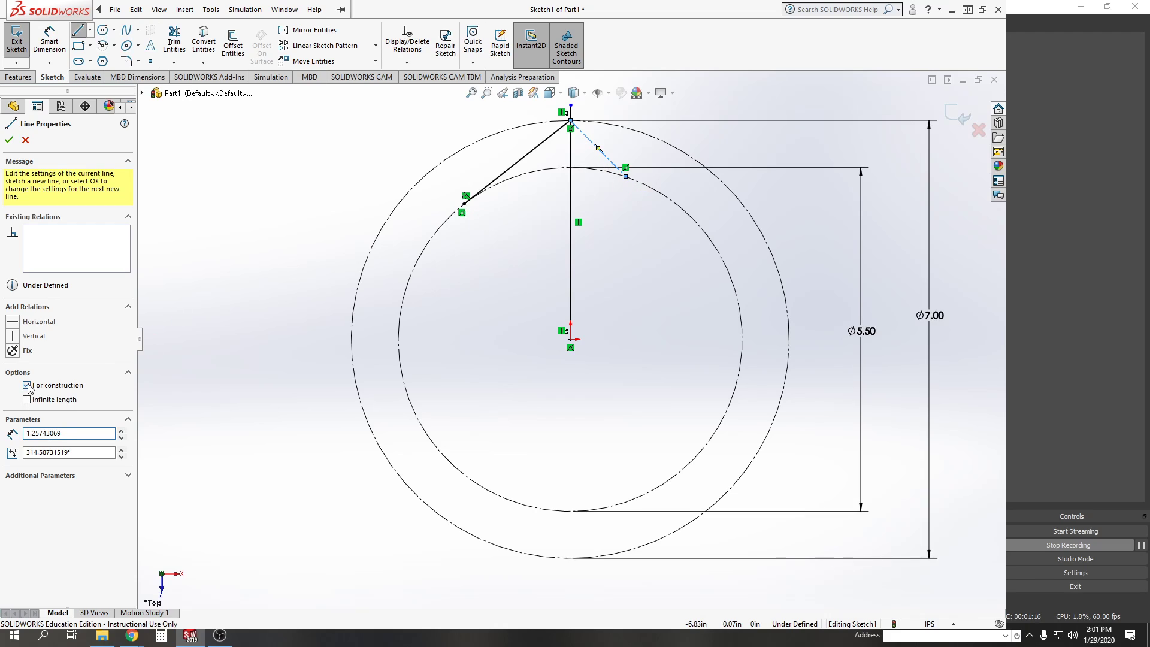
pyautogui.click(27, 385)
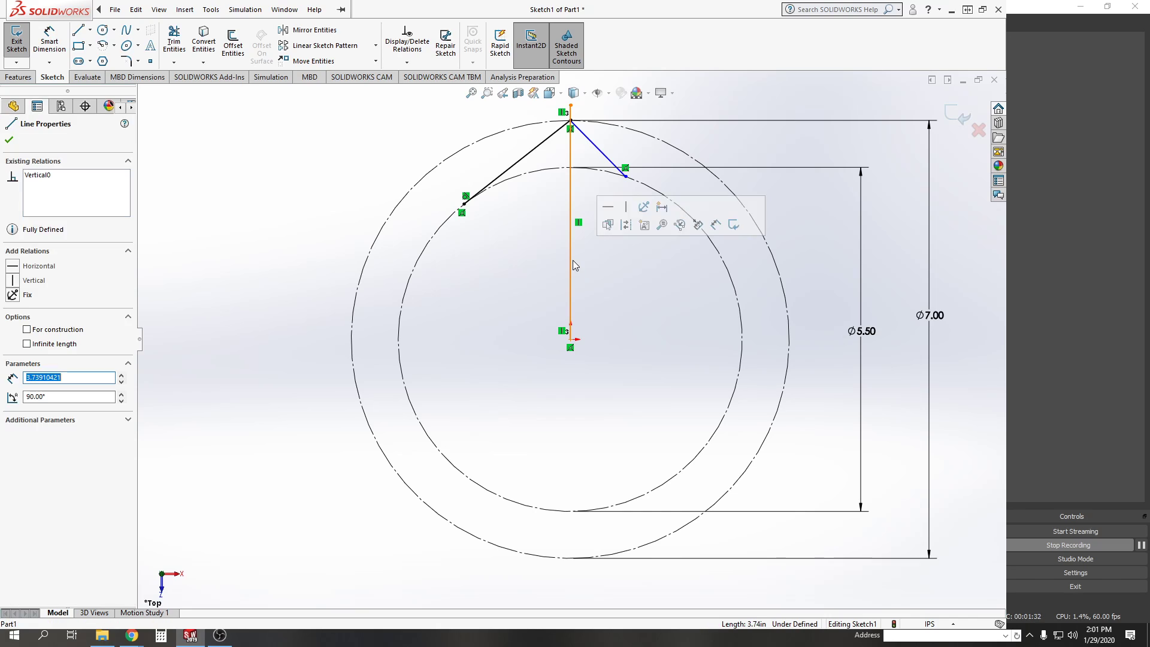
pyautogui.click(28, 330)
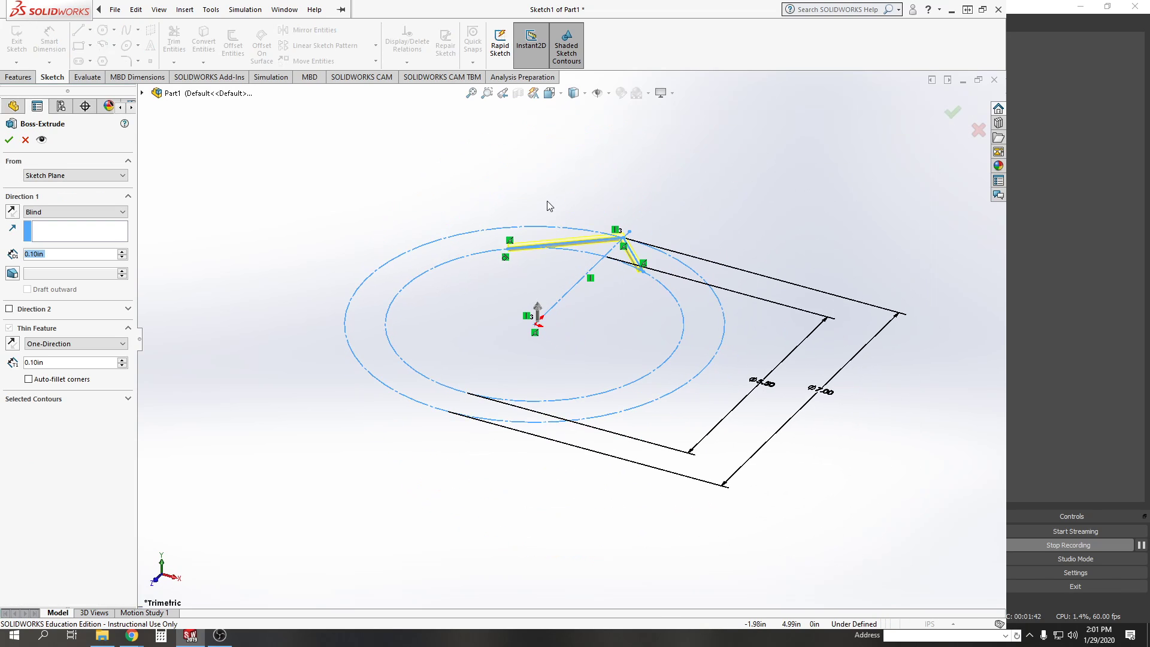
# Cancel Boss-Extrude, add a Symmetric relation to the slanted lines, and drag them into a narrow V
pyautogui.click(25, 141)
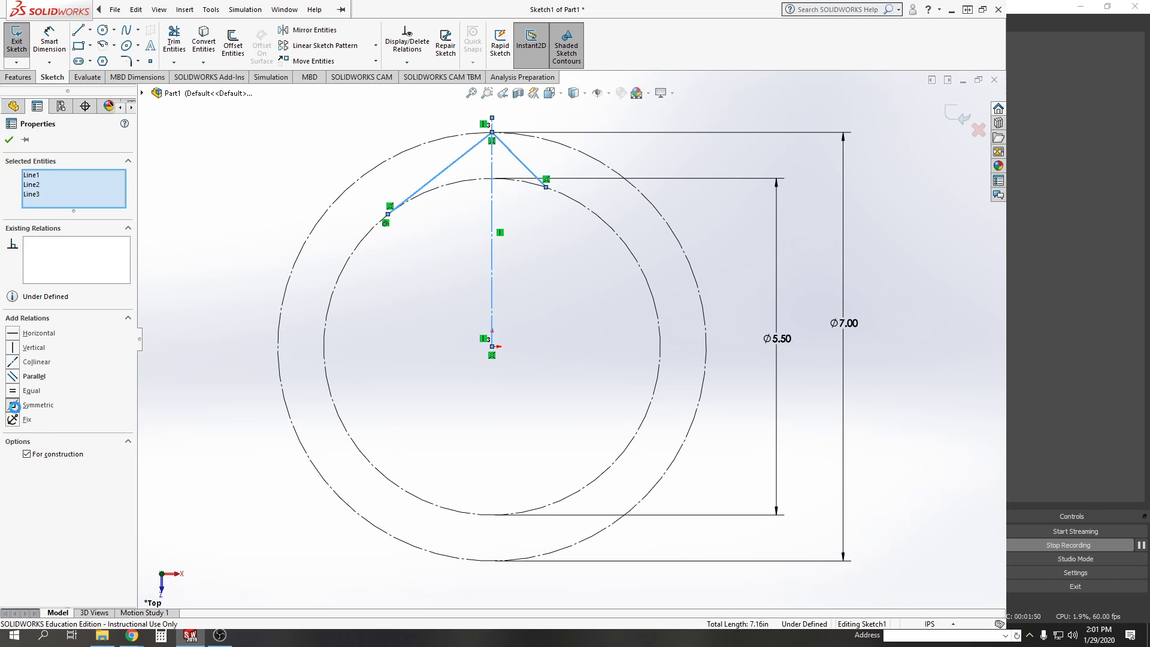
pyautogui.click(37, 405)
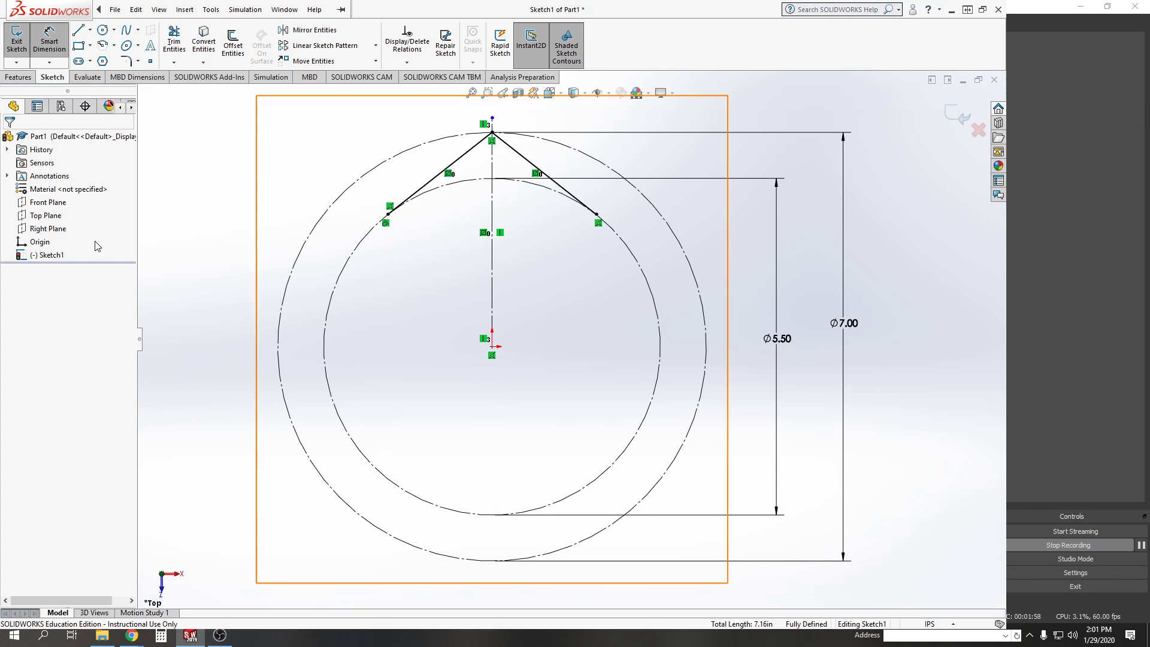
pyautogui.click(386, 215)
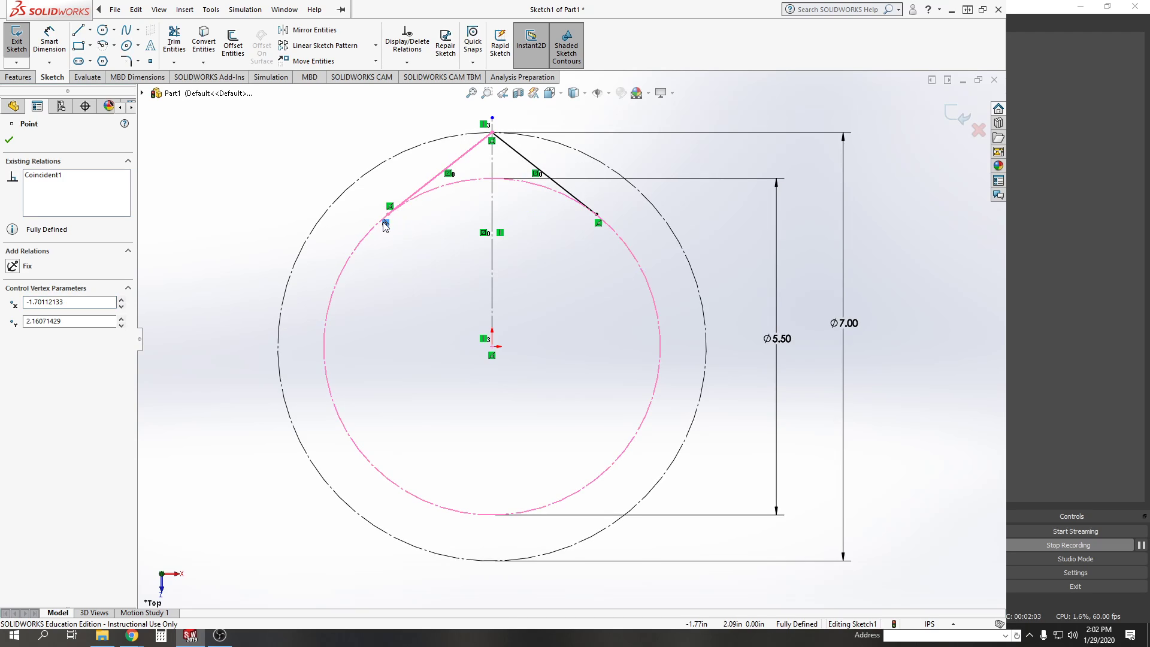
pyautogui.moveTo(385, 224)
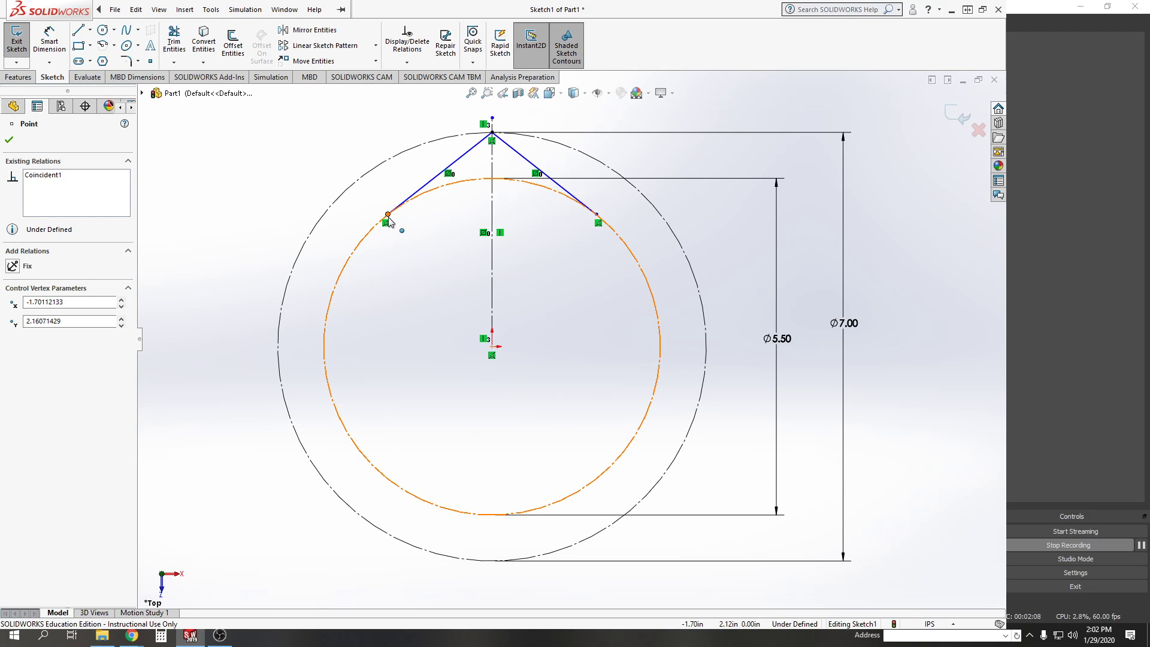
pyautogui.moveTo(387, 216); pyautogui.dragTo(470, 182)
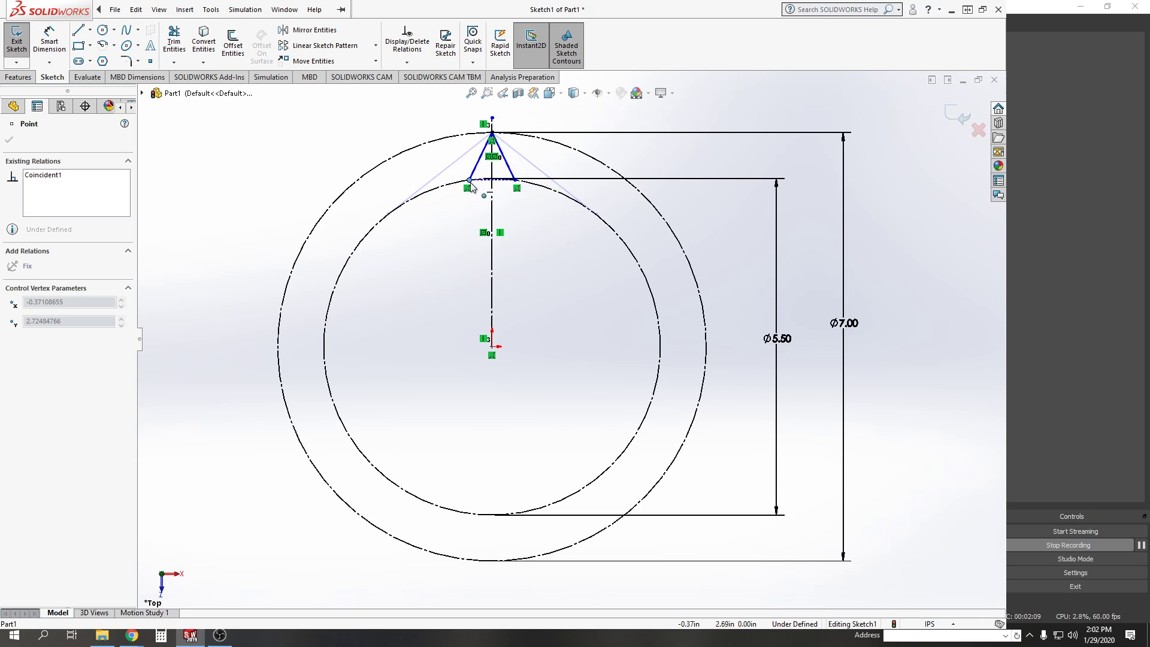
pyautogui.moveTo(468, 181); pyautogui.dragTo(476, 181)
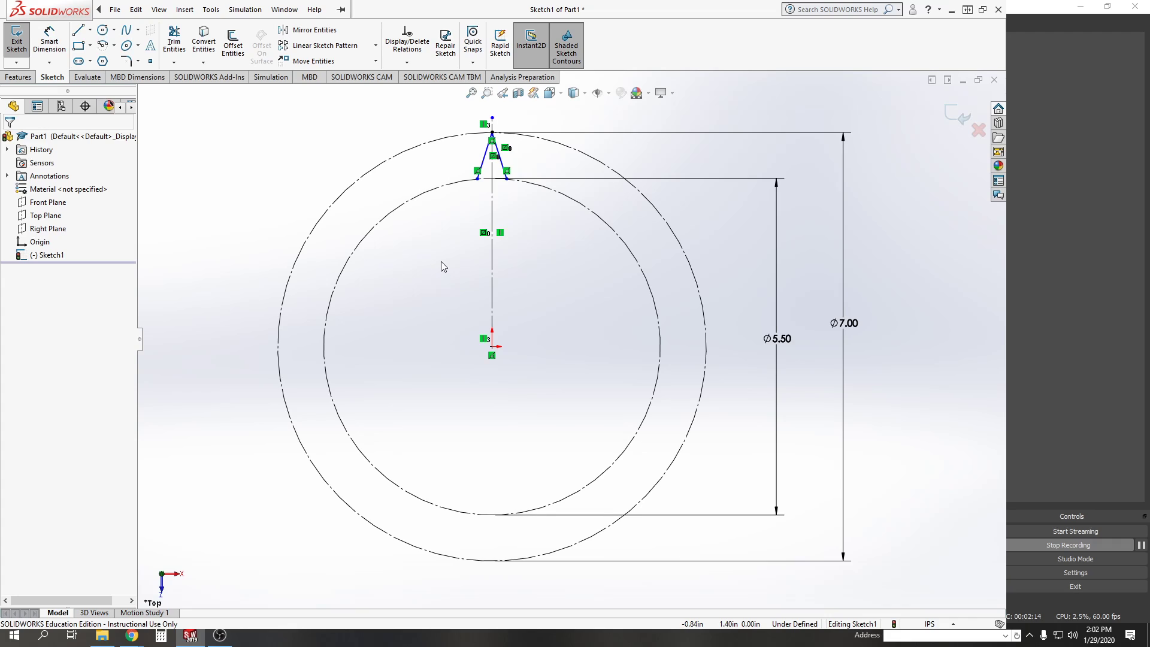
pyautogui.moveTo(457, 254)
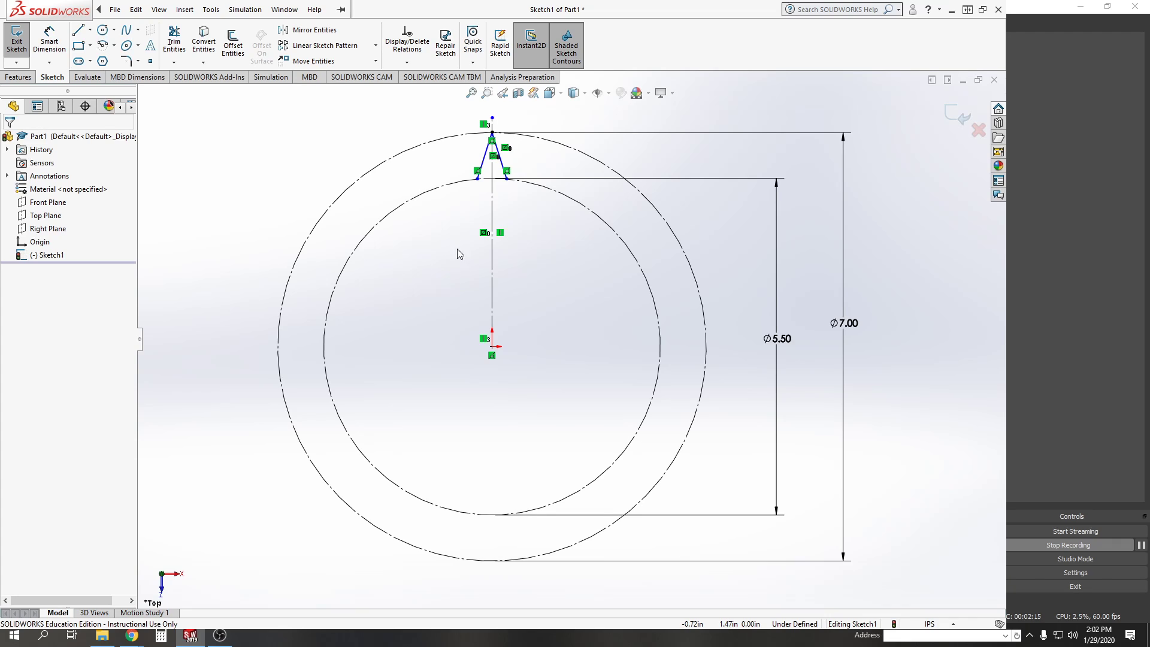
pyautogui.moveTo(444, 236)
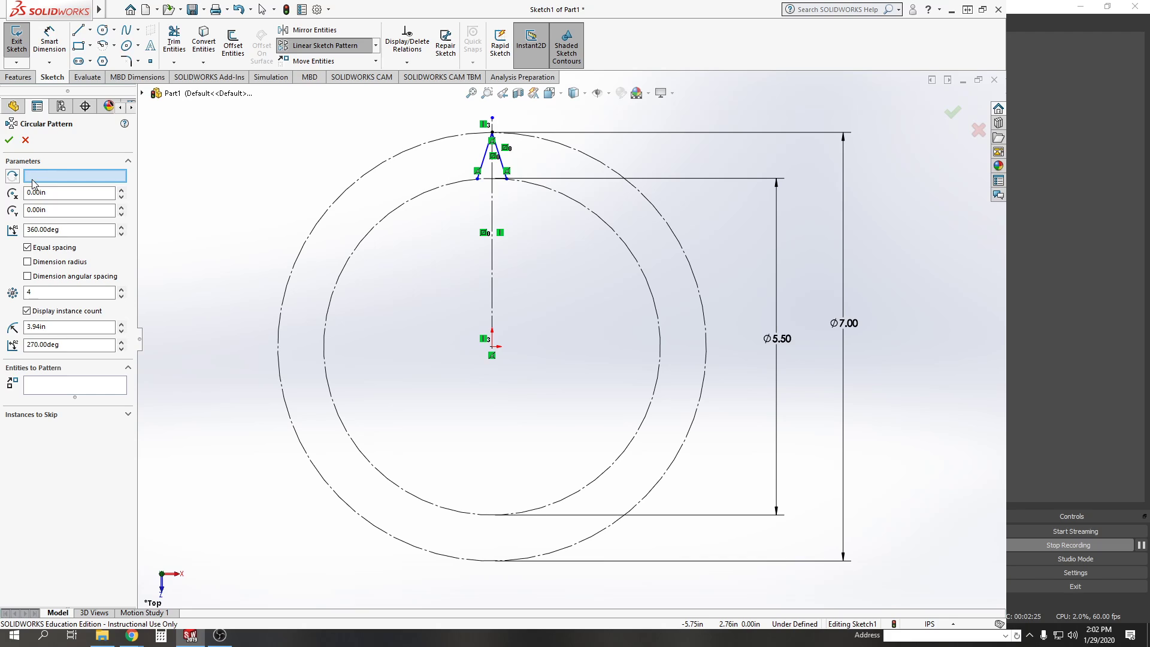
pyautogui.moveTo(316, 206)
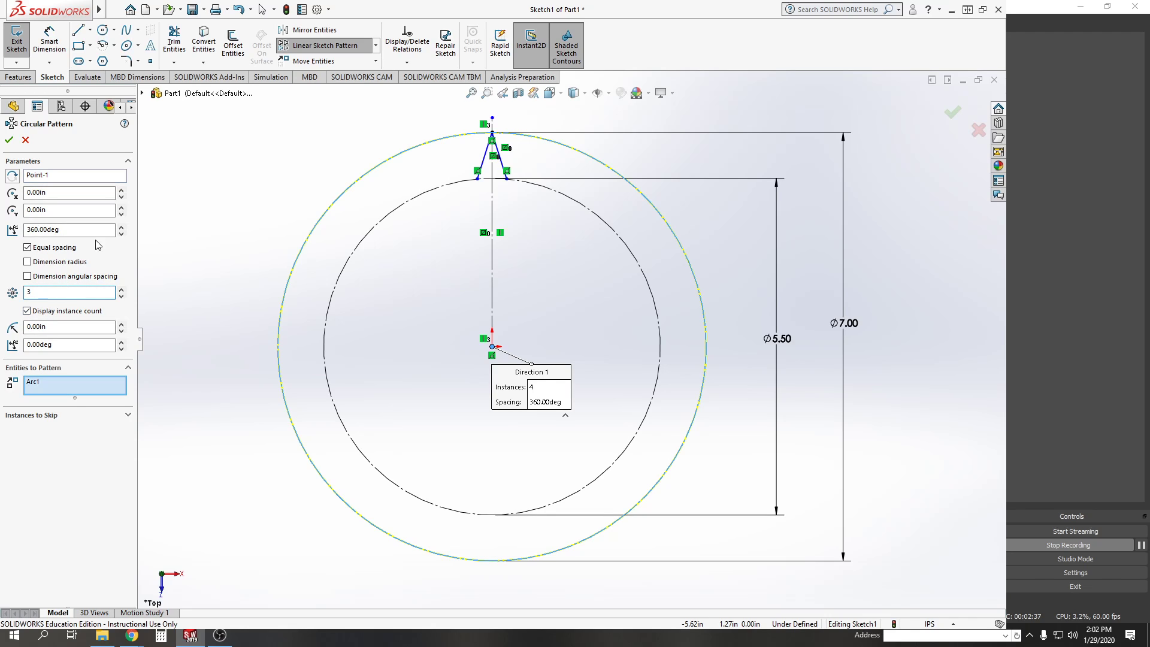
# Enter 36 instances for the circular sketch pattern of the pleat around the origin
pyautogui.write('36')
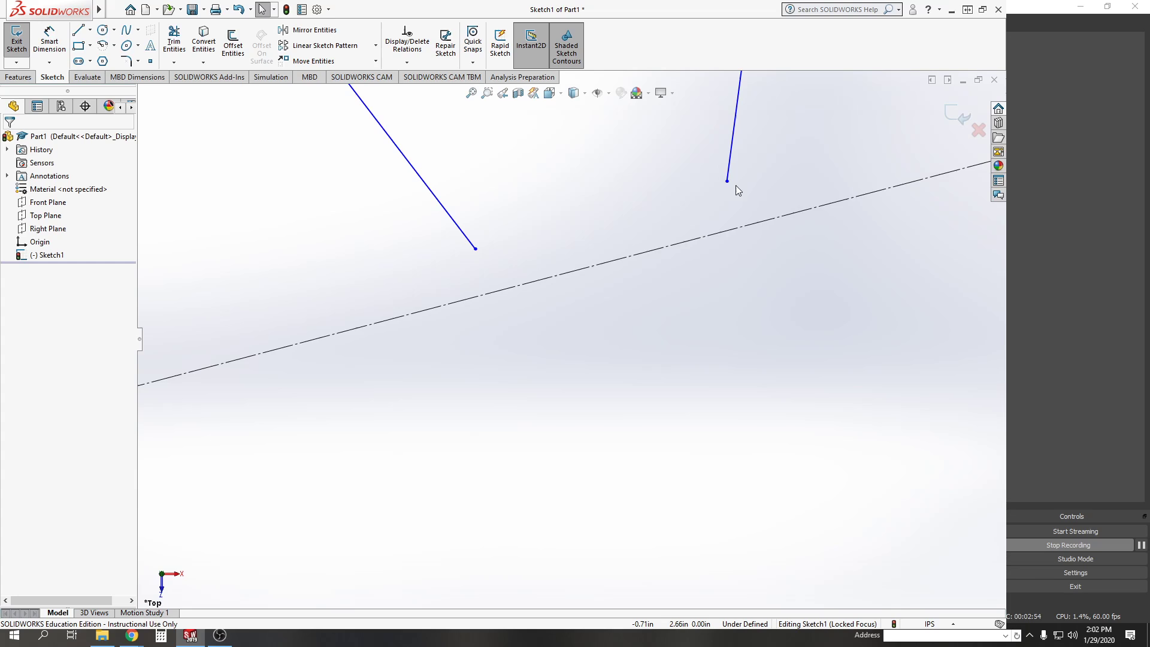
# Finish the 36-pleat pattern, zoom to check the ring, and move on to the solid feature commands
pyautogui.click(525, 244)
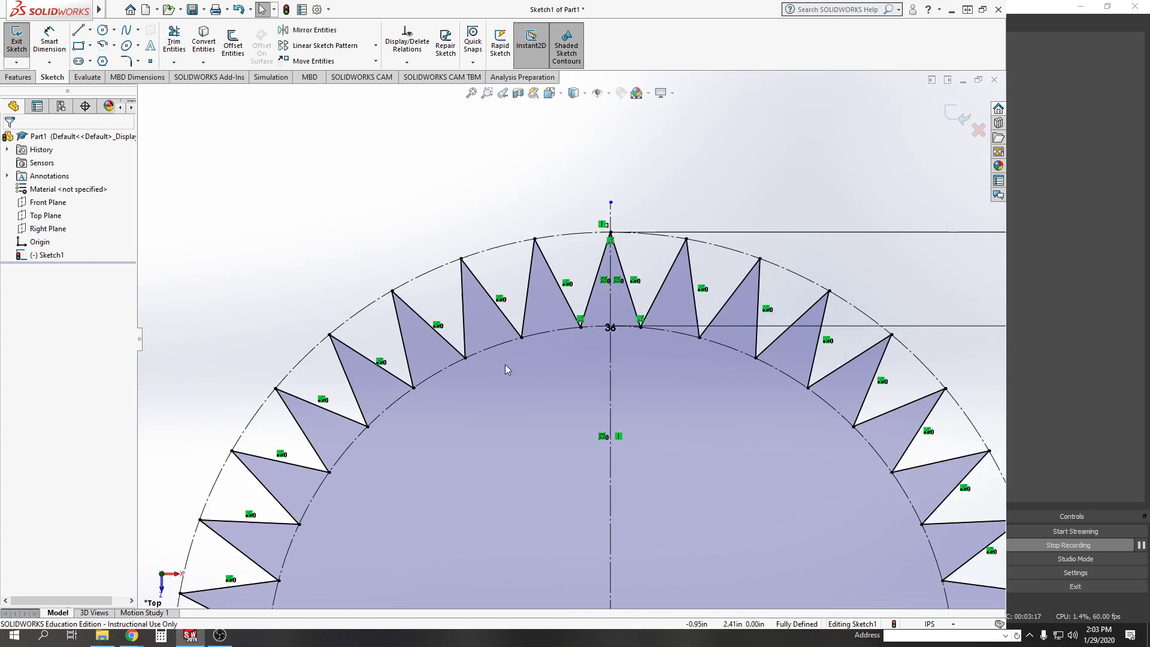
pyautogui.scroll(-3)
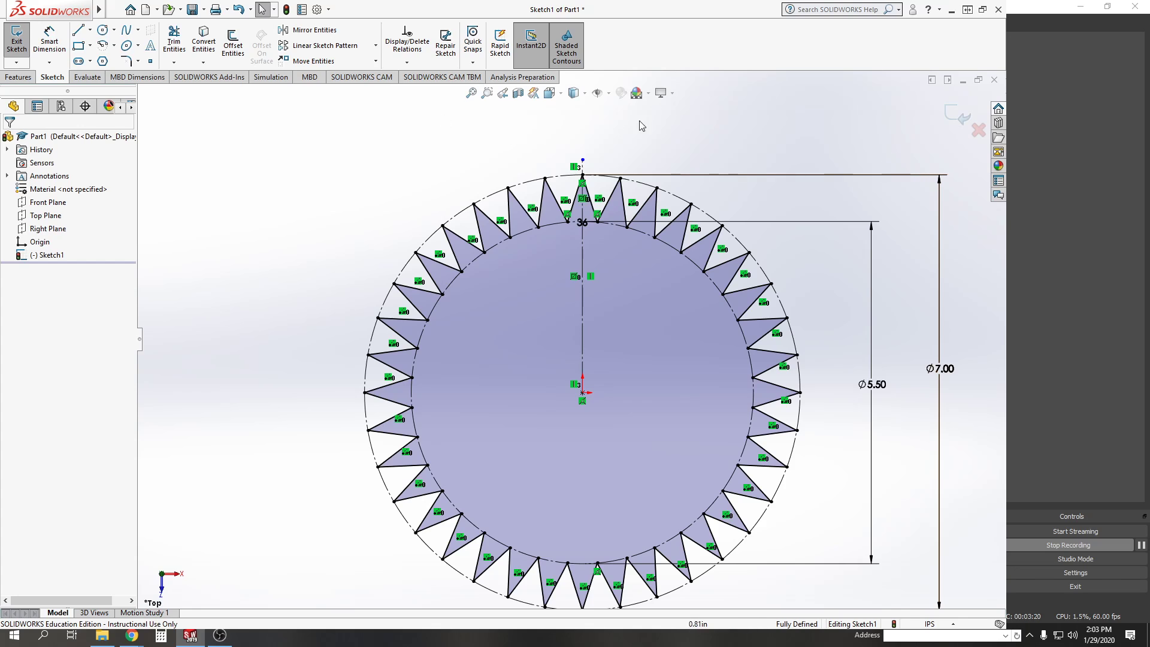
pyautogui.click(18, 77)
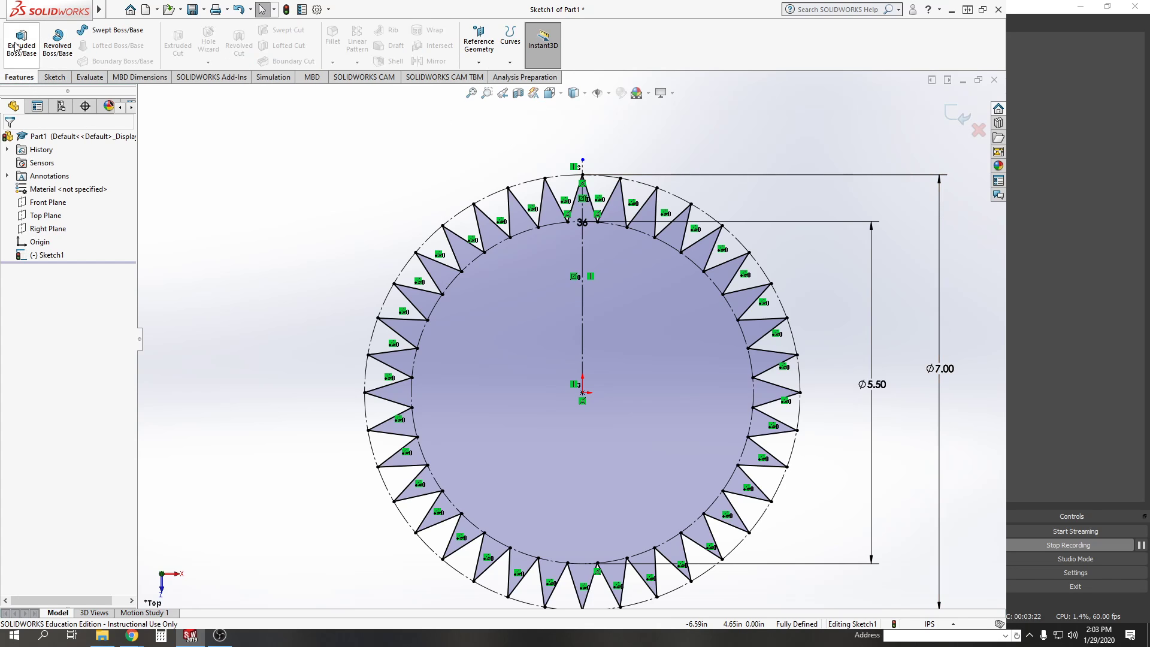
# Extrude the pleat sketch 8.00 in deep as a Thin Feature with 0.02 in wall thickness
pyautogui.click(20, 41)
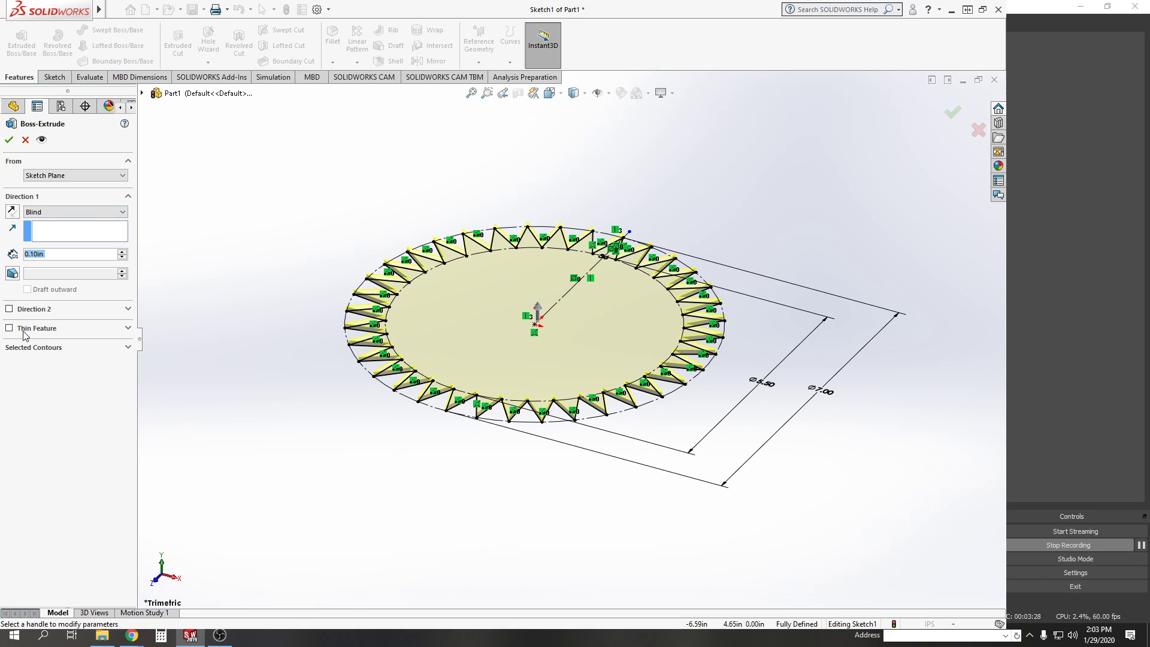
pyautogui.click(8, 328)
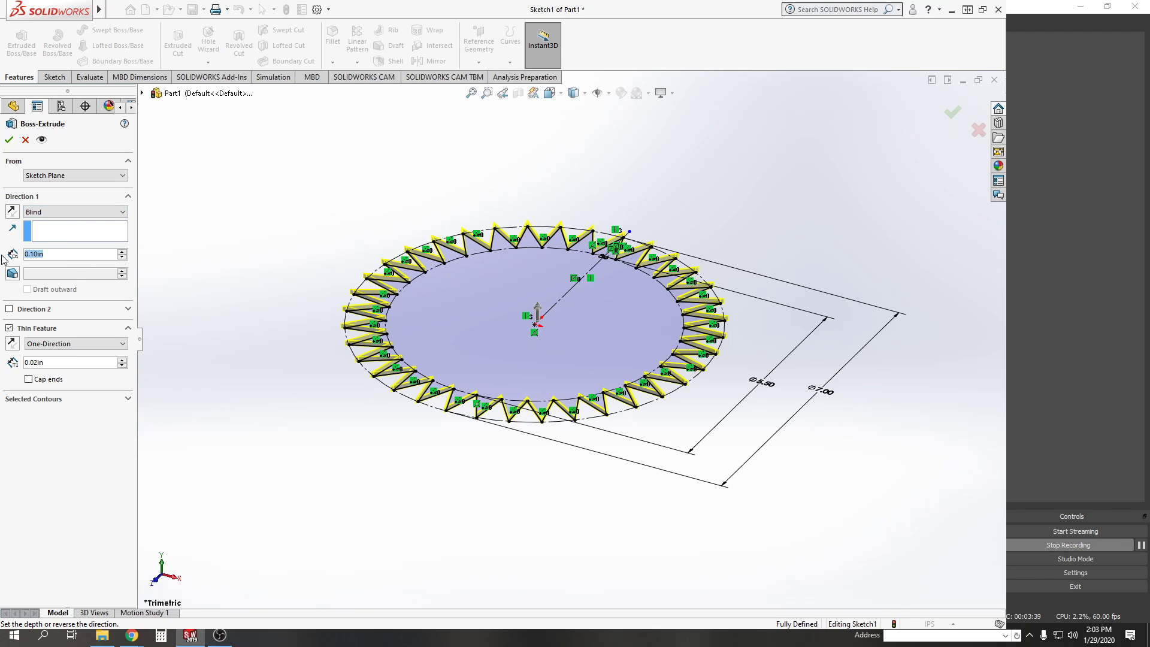
pyautogui.write('8.00in')
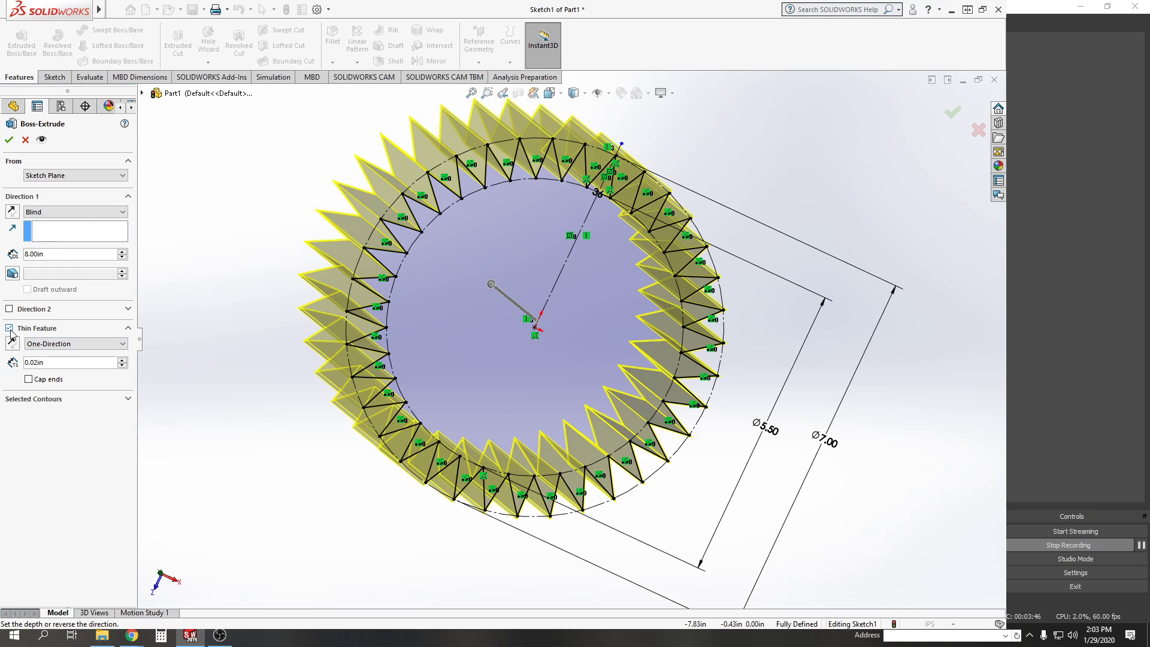
pyautogui.click(9, 328)
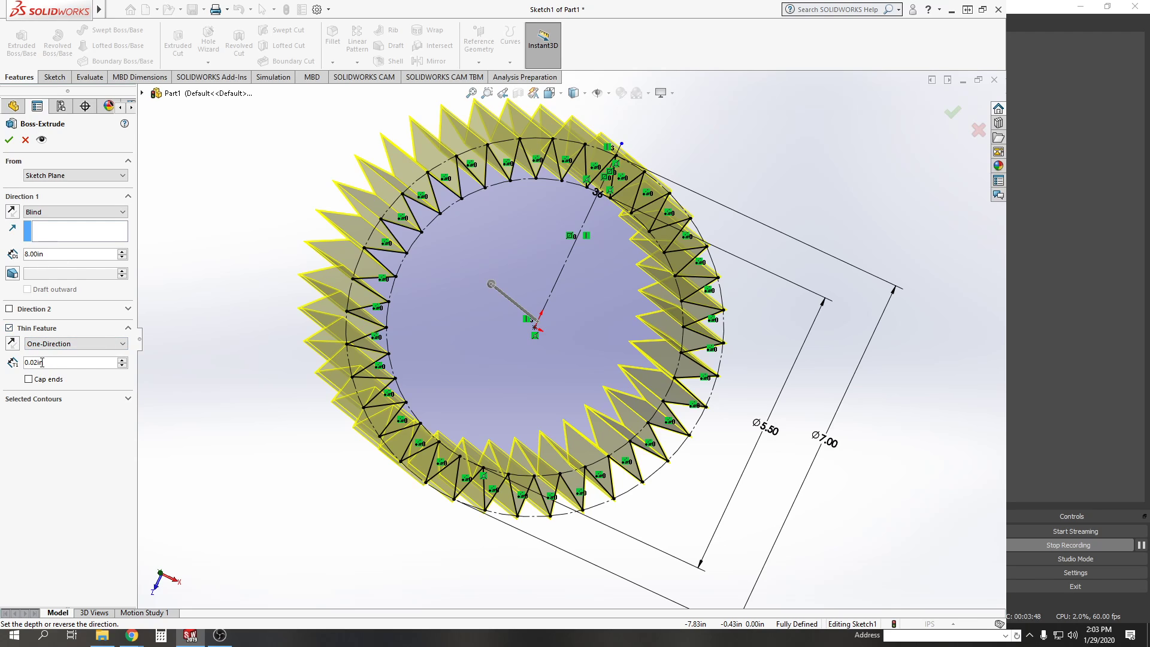